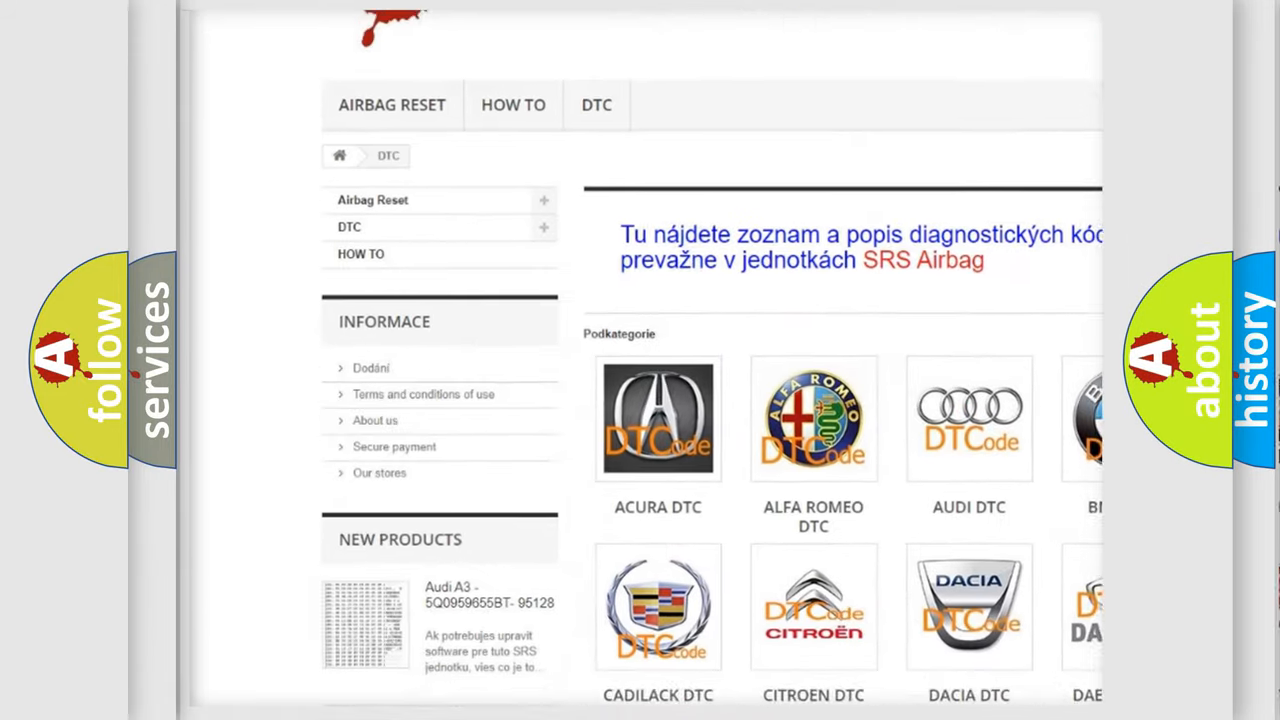
scroll("down", 3)
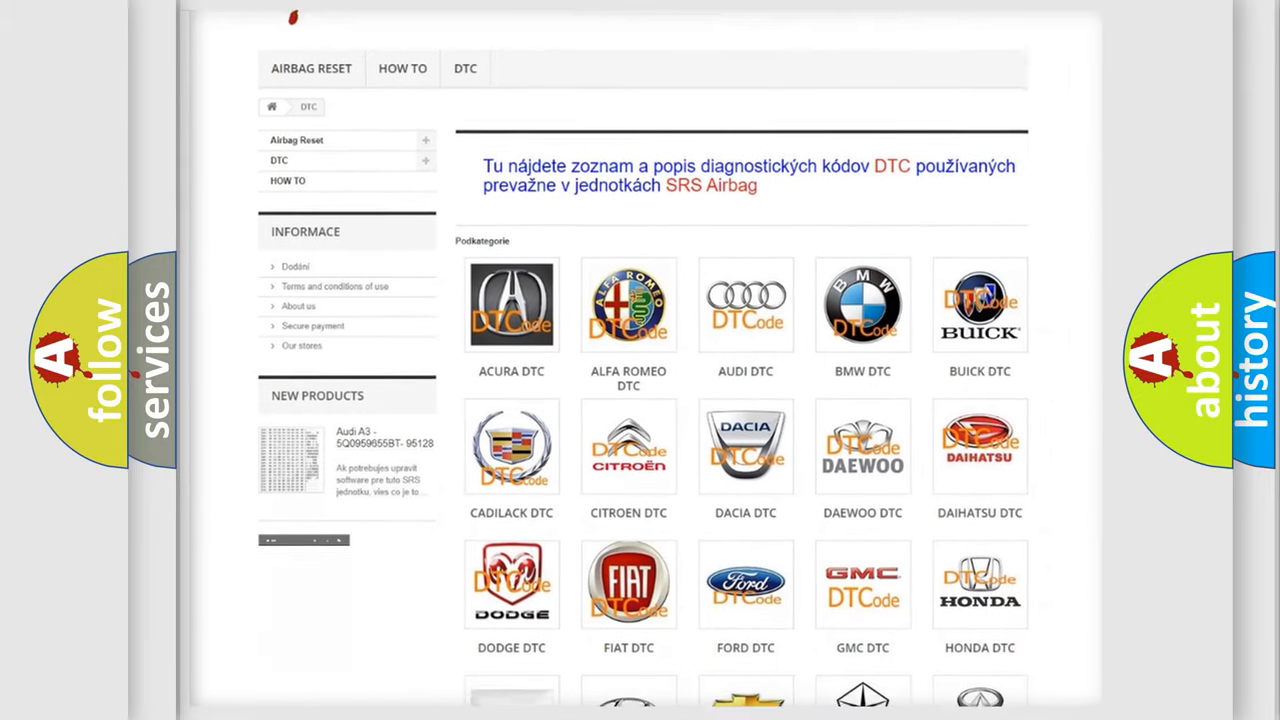
scroll("down", 3)
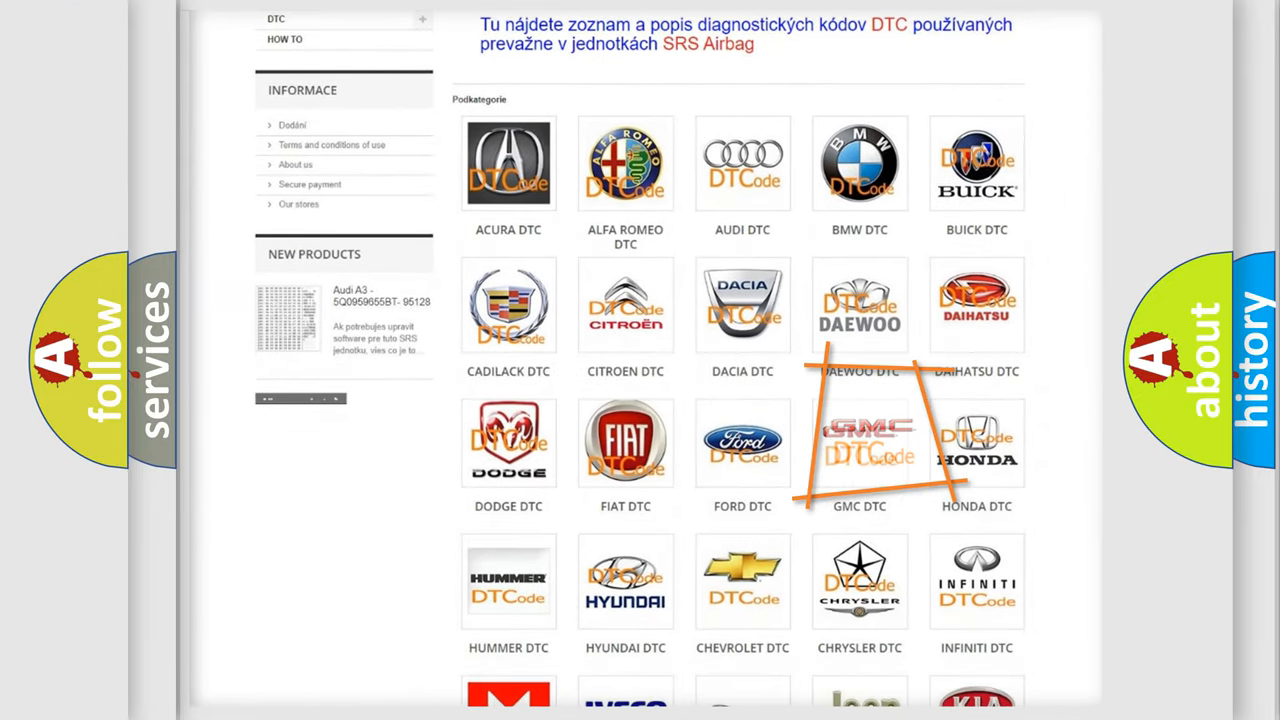